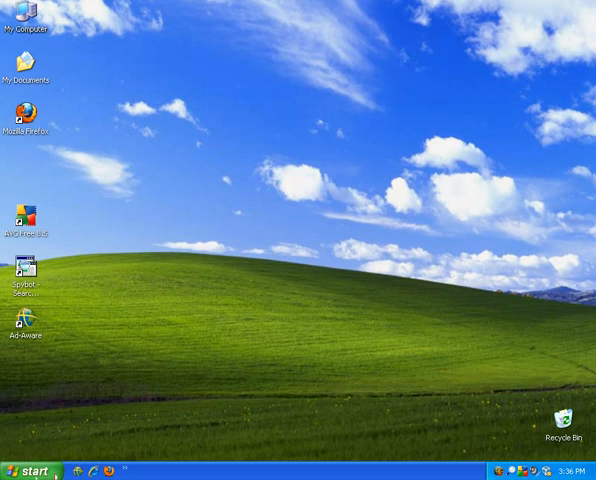
- Create a desktop shortcut for Outlook Express via Start > Programs > Send To > Desktop
left_click(28, 471)
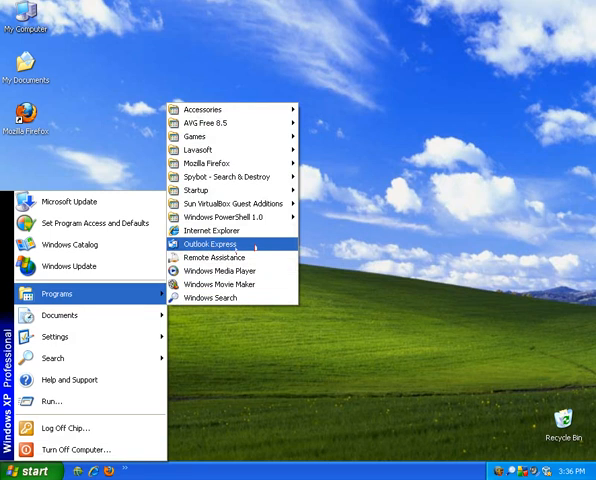
right_click(208, 243)
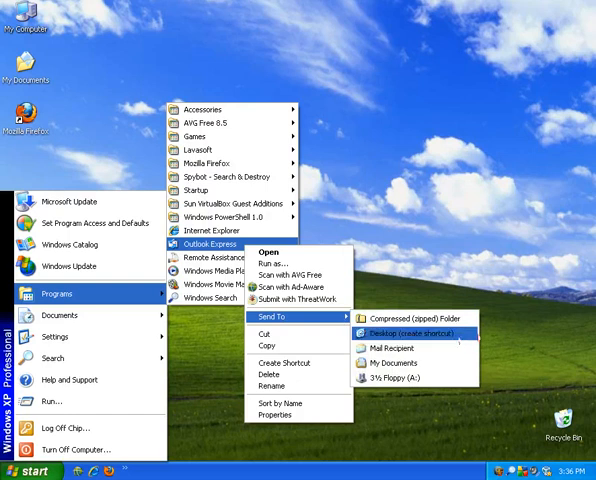
left_click(398, 332)
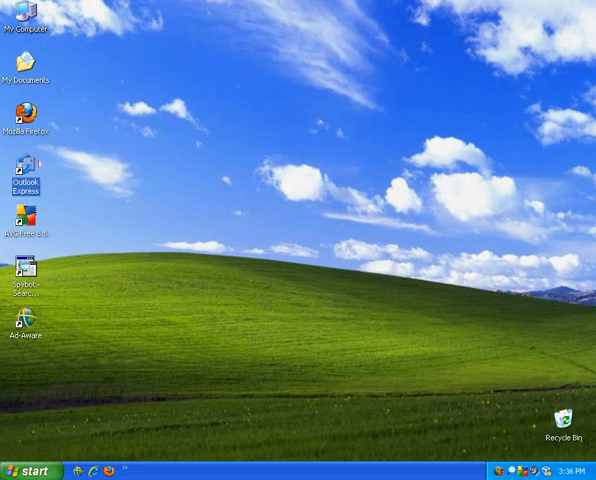
double_click(24, 170)
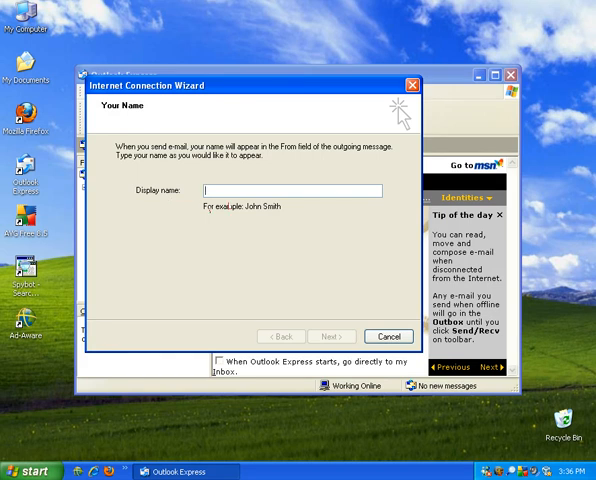
type("CHg")
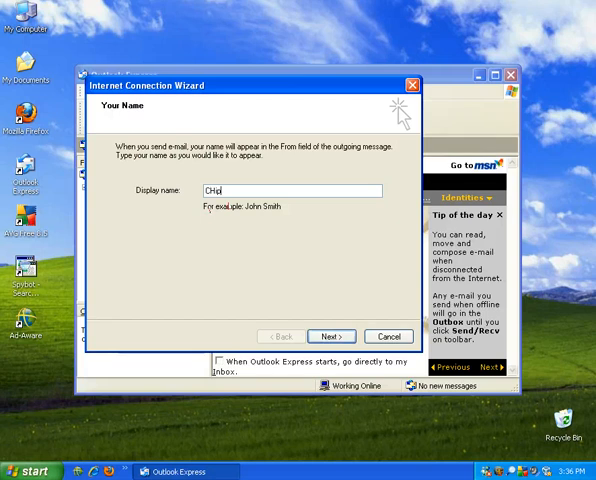
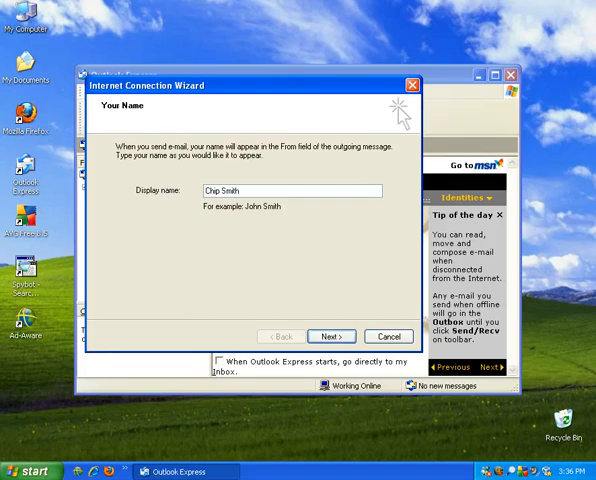
left_click(332, 336)
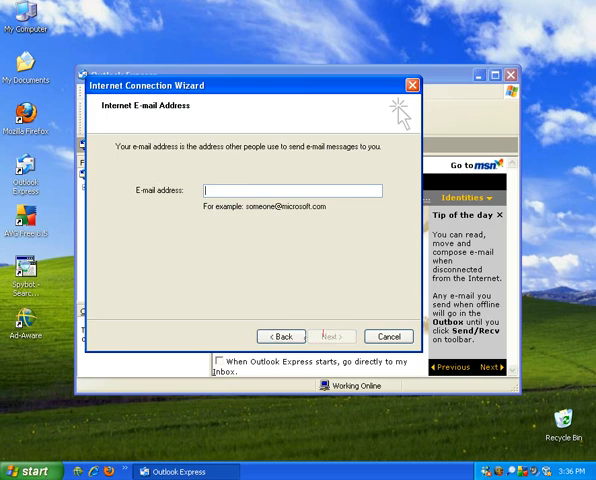
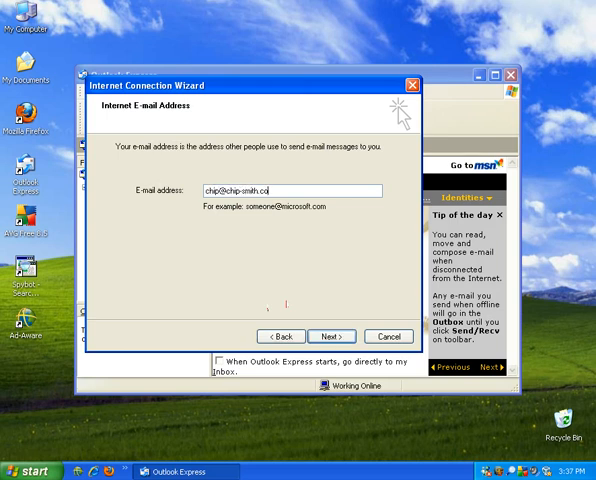
- Choose POP3 and set the incoming mail server to pop3.olypen.com
left_click(333, 336)
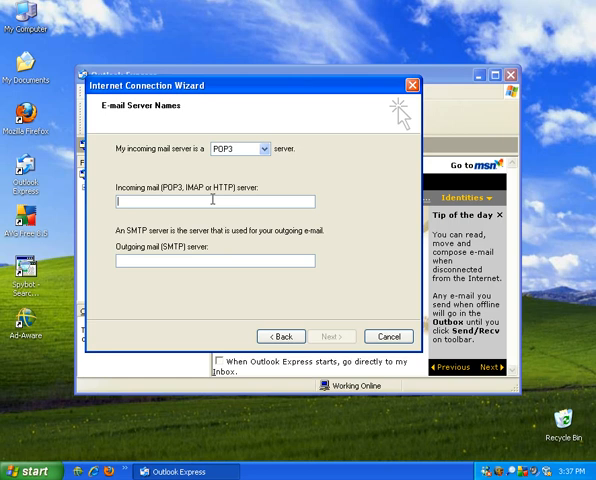
type("p")
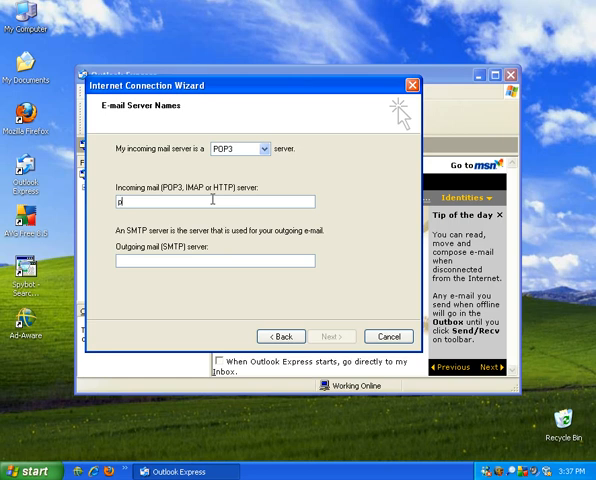
type("op3.olypen")
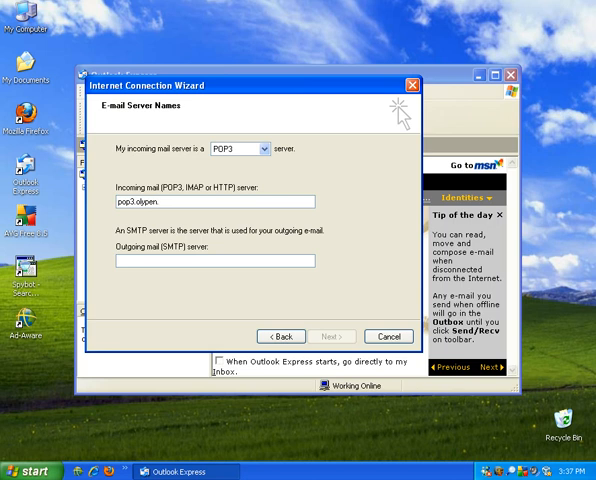
type(".com")
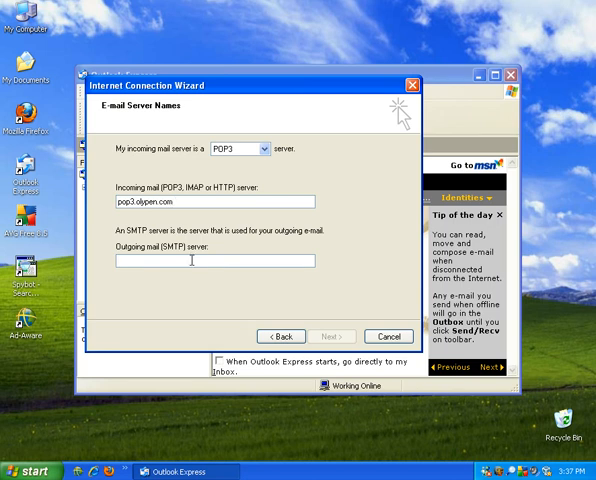
- Set the outgoing mail server to smtp.olypen.com
type("s")
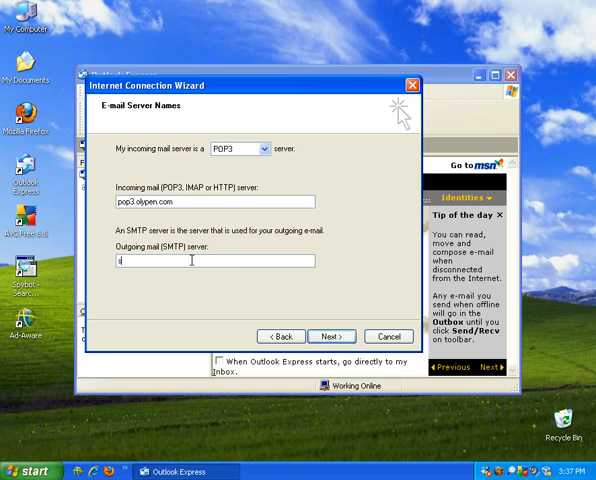
type("mtp")
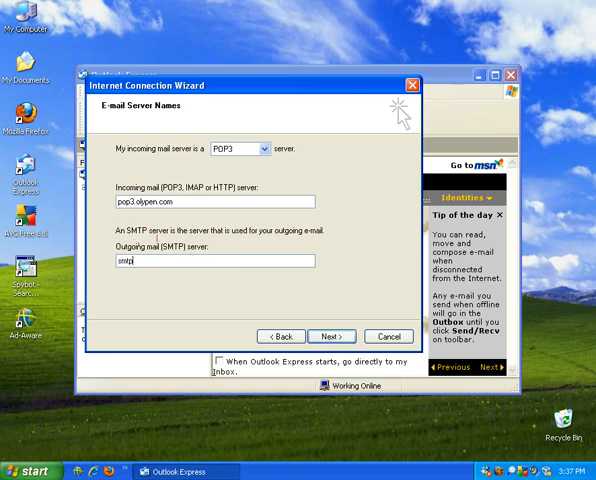
type(".olypen")
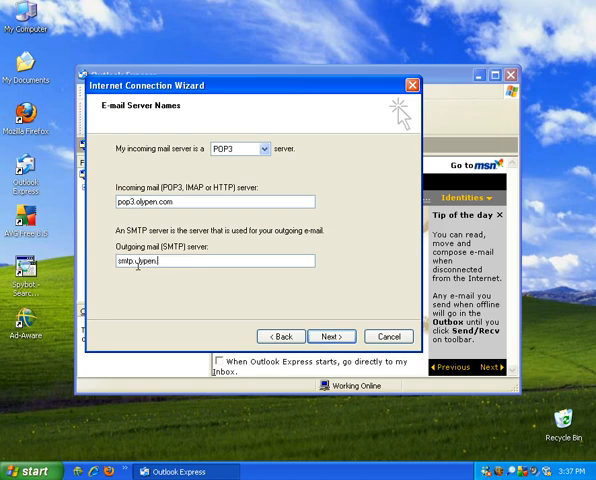
type(".com")
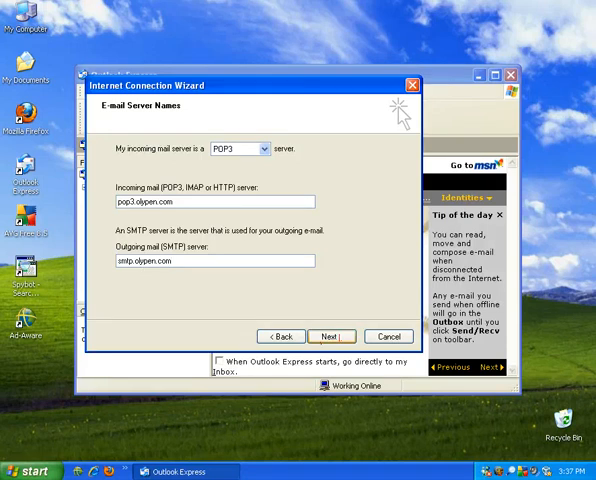
left_click(333, 336)
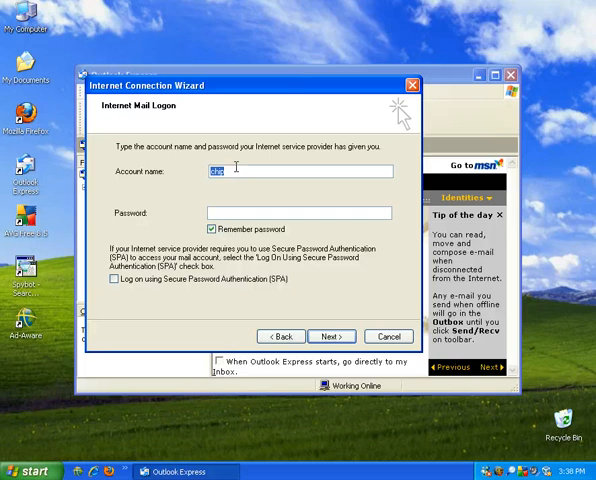
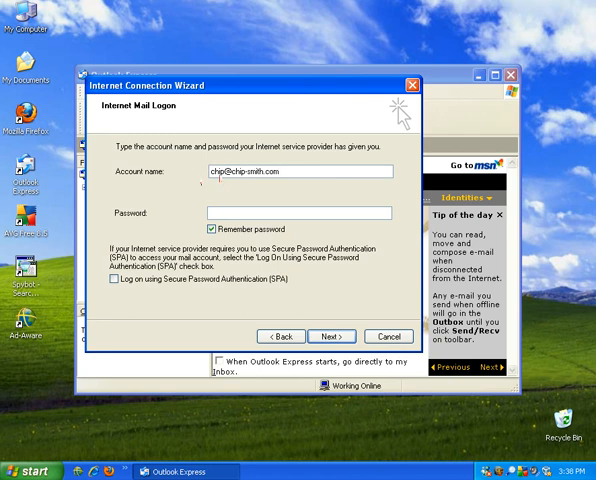
left_click(290, 171)
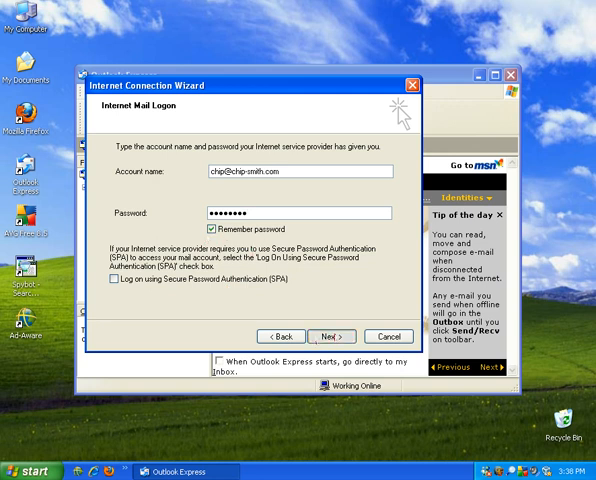
left_click(332, 335)
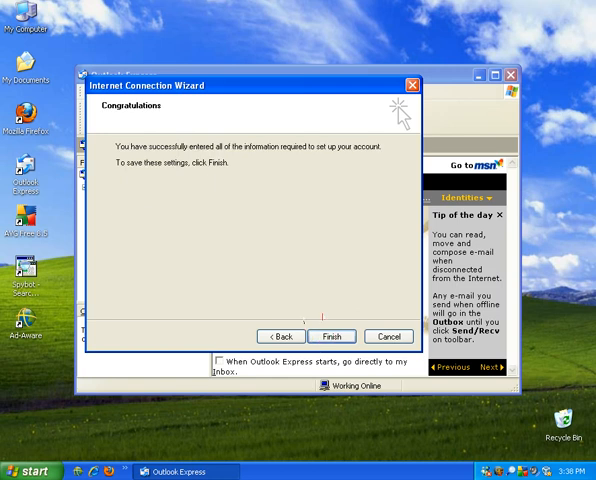
left_click(334, 336)
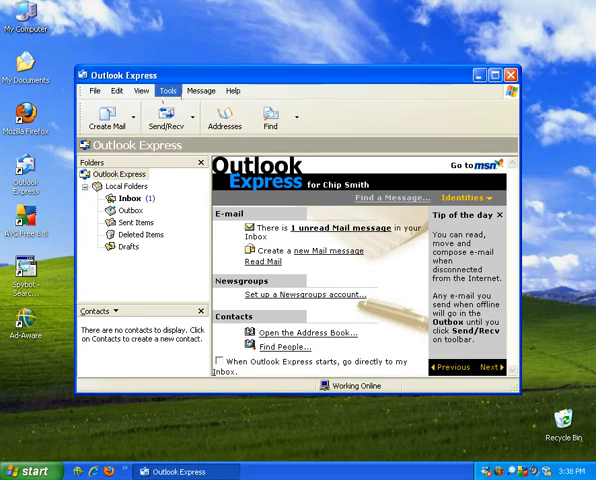
- Open Tools > Accounts, Mail tab, and show the pop3.olypen.com account's properties
left_click(167, 91)
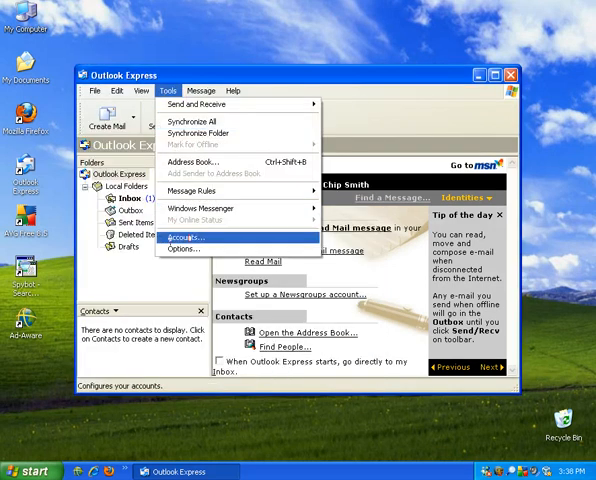
left_click(186, 238)
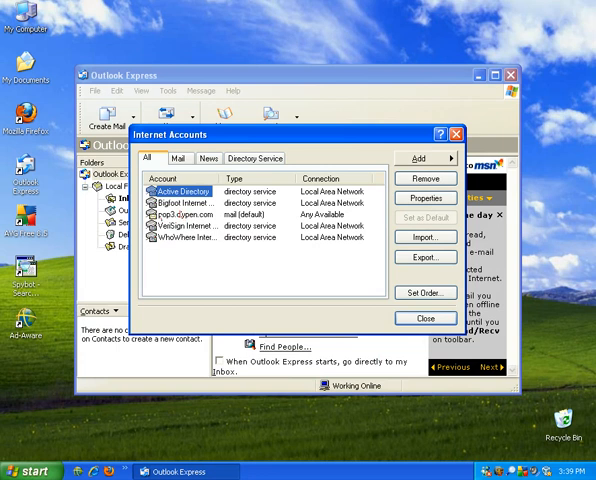
left_click(180, 214)
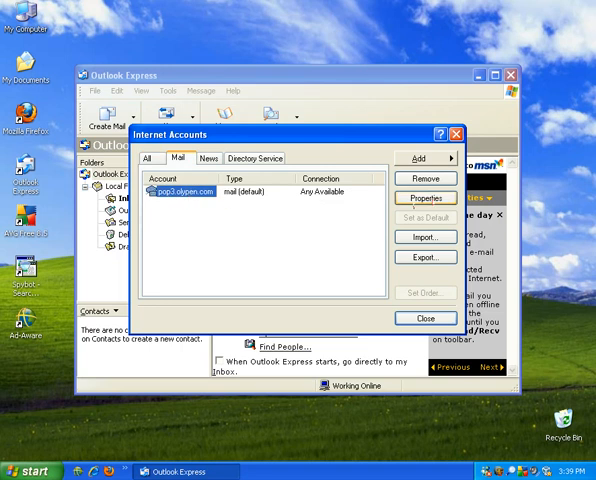
left_click(424, 198)
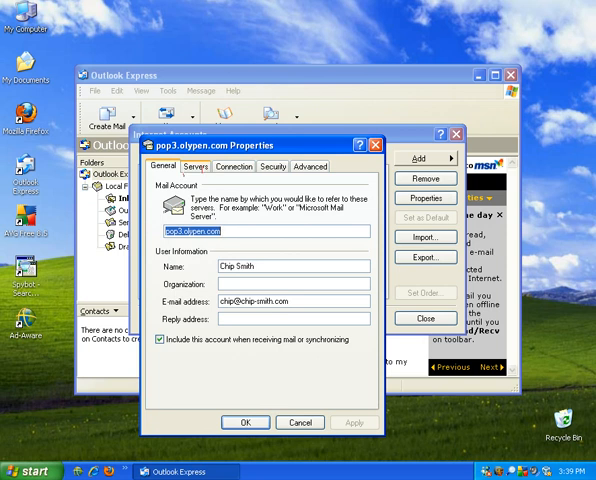
- On the Servers tab, enable 'My server requires authentication' for outgoing mail
left_click(194, 166)
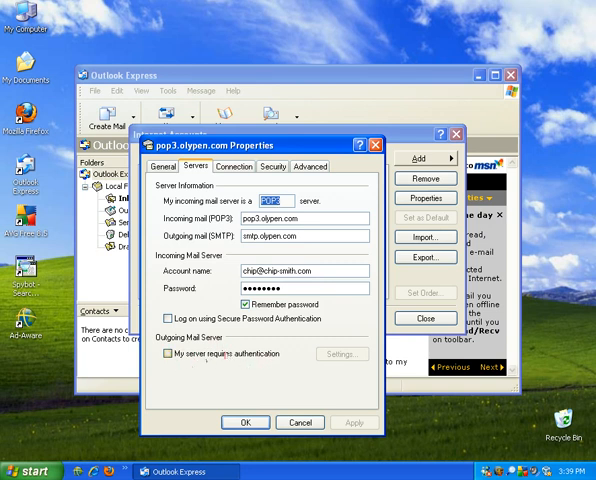
left_click(169, 354)
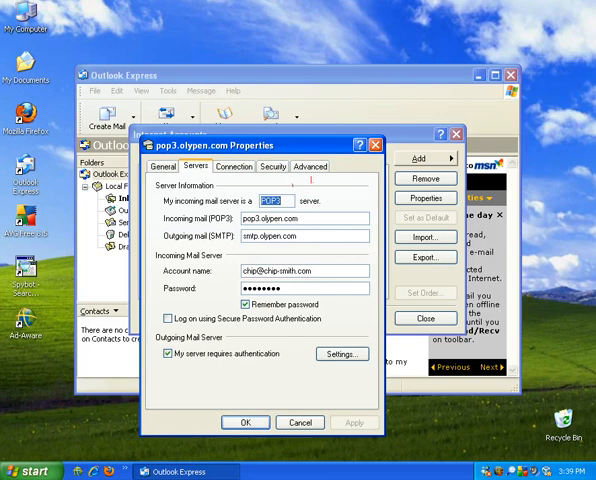
left_click(309, 166)
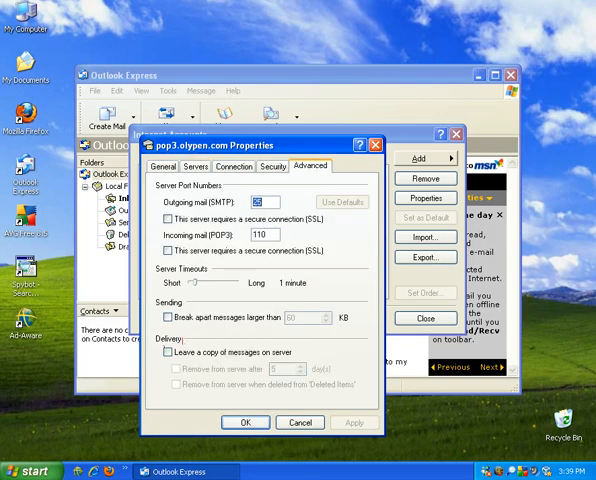
- Enable 'Leave a copy of messages on server' with removal after 5 days and save
left_click(170, 349)
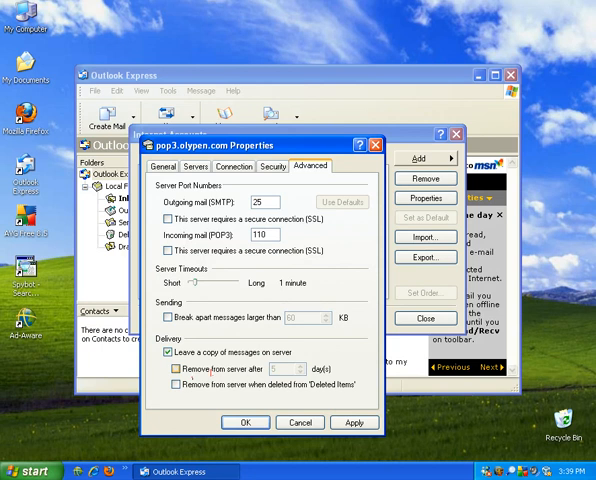
left_click(170, 369)
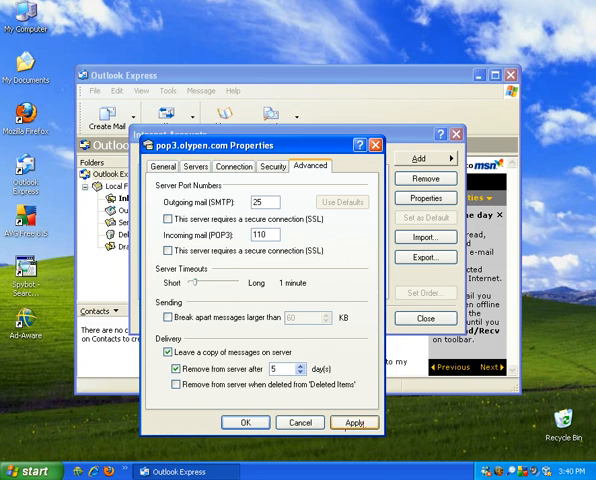
left_click(245, 422)
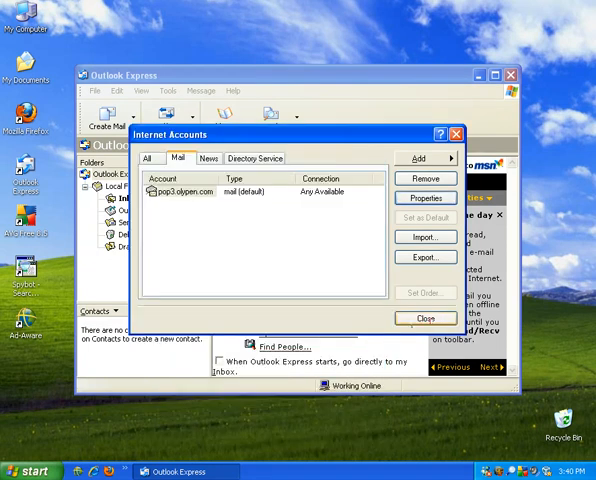
- Close the accounts list and run Send/Recv to connect to pop3.olypen.com
left_click(424, 317)
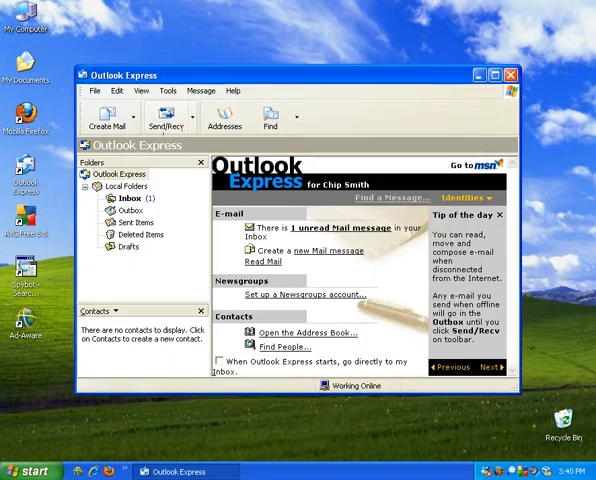
left_click(170, 113)
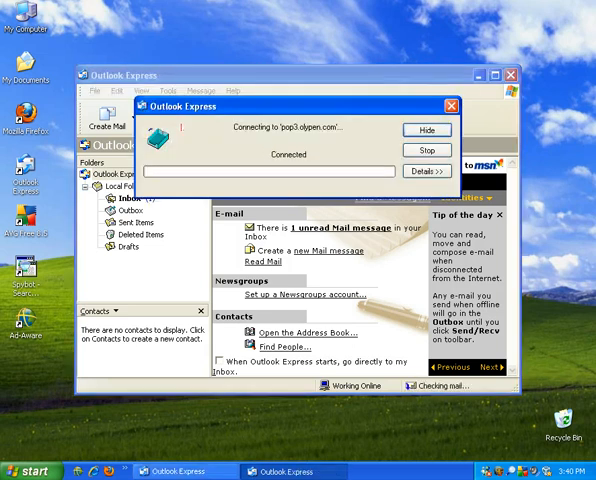